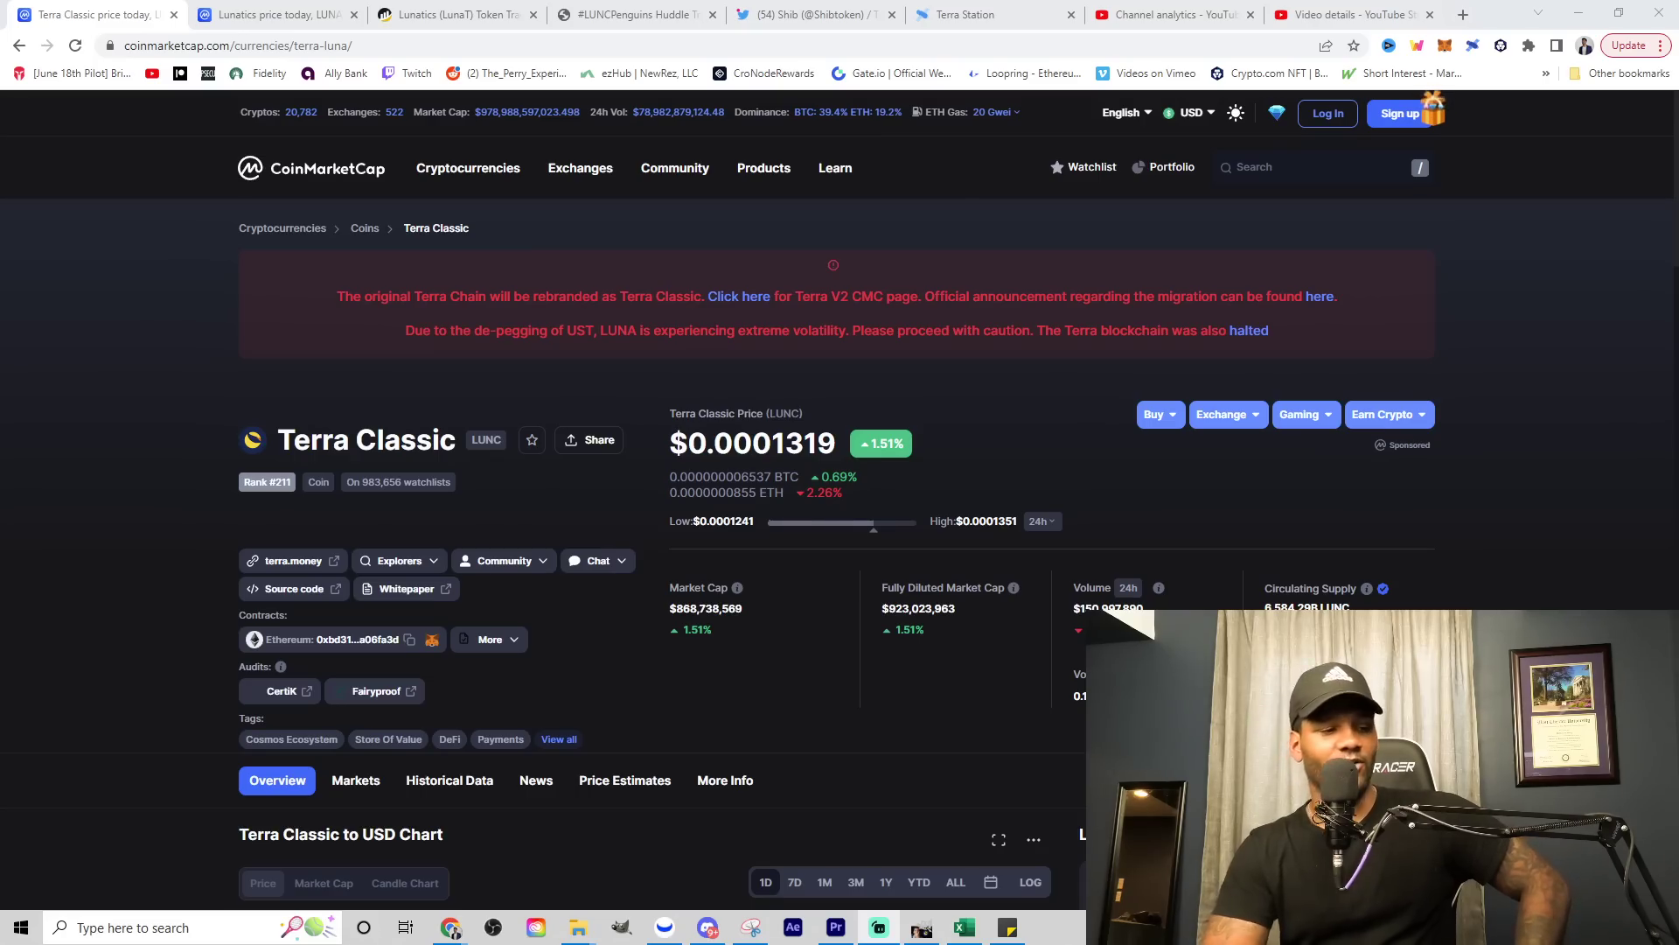
mouse_move(903, 708)
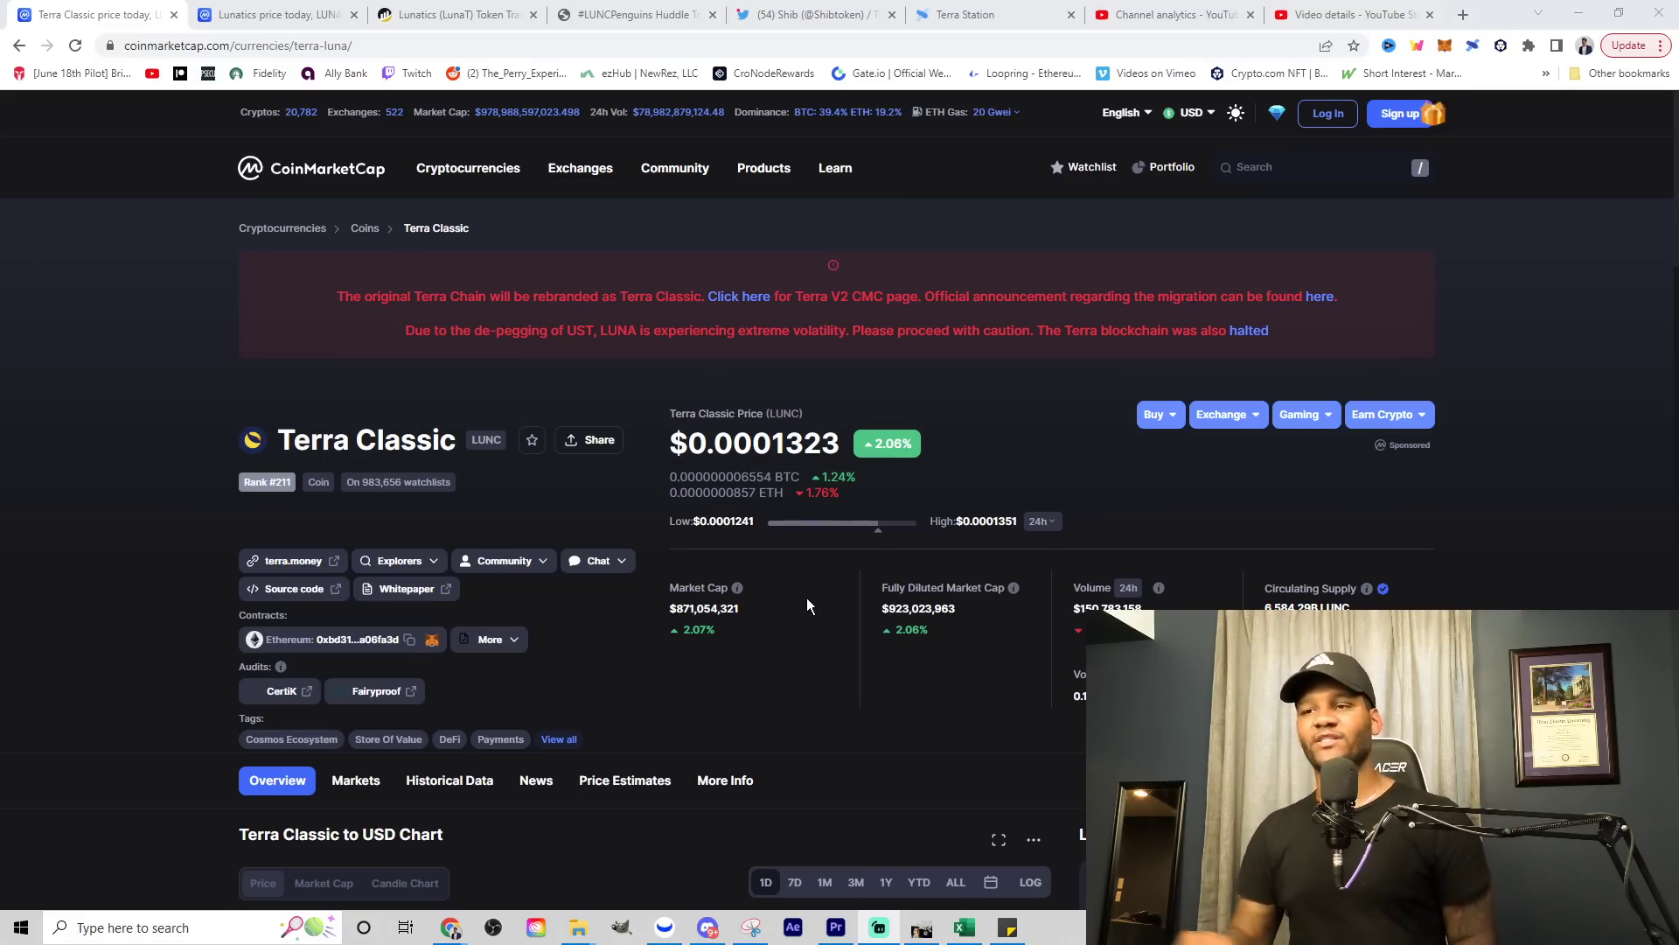
mouse_move(801, 628)
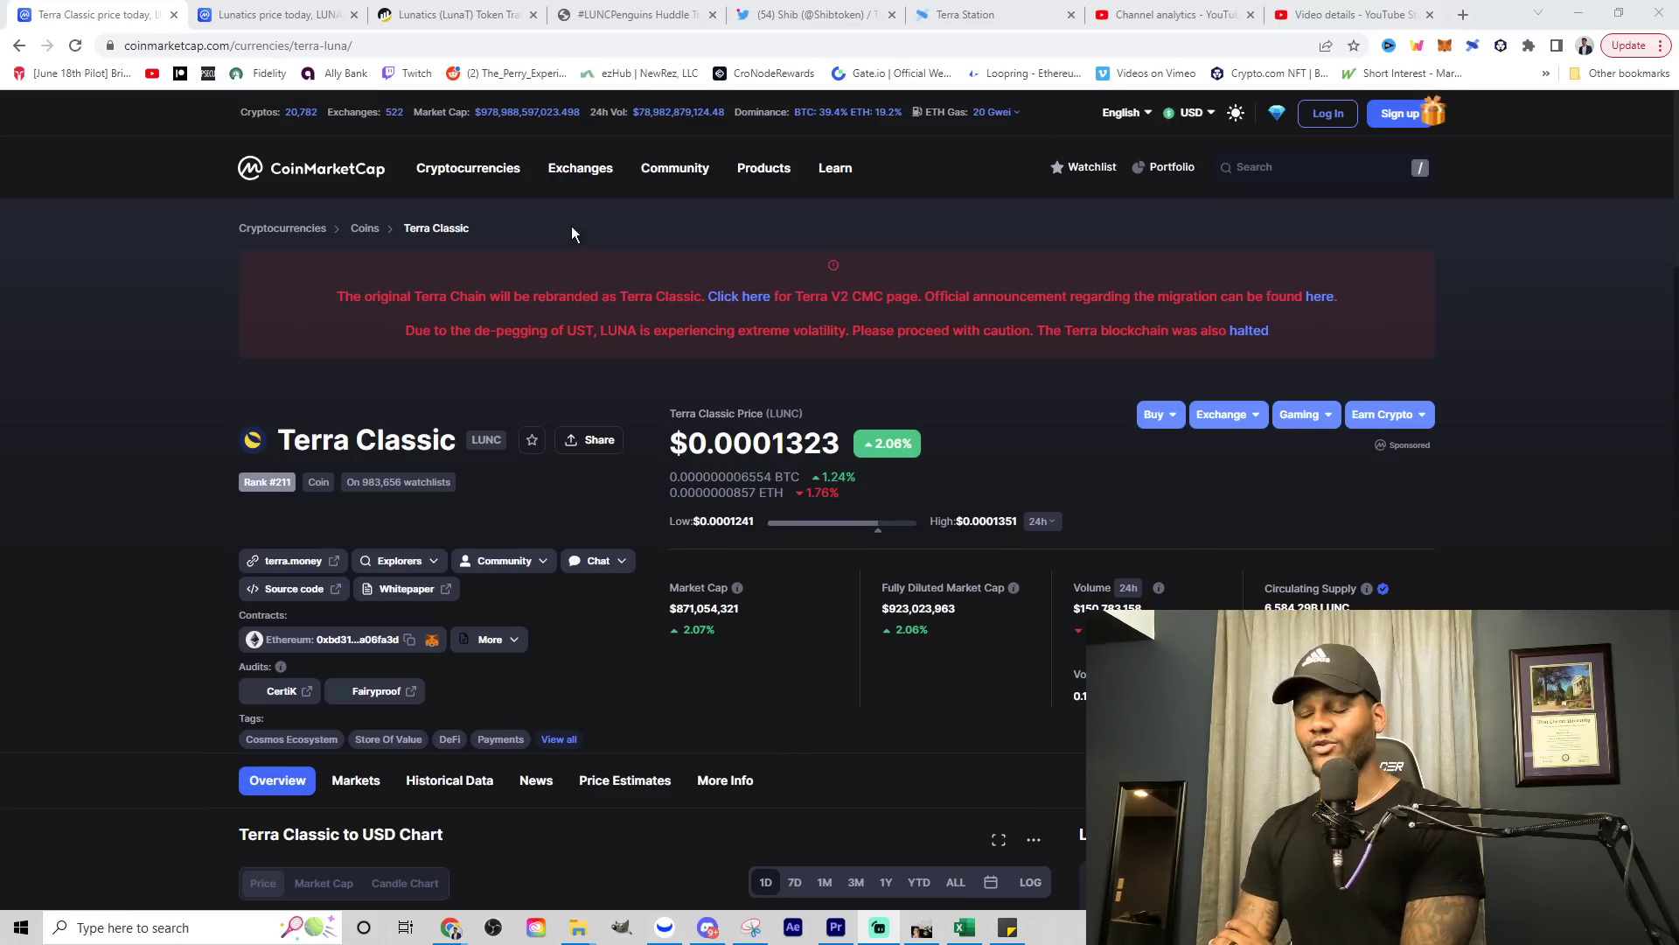
mouse_move(532, 231)
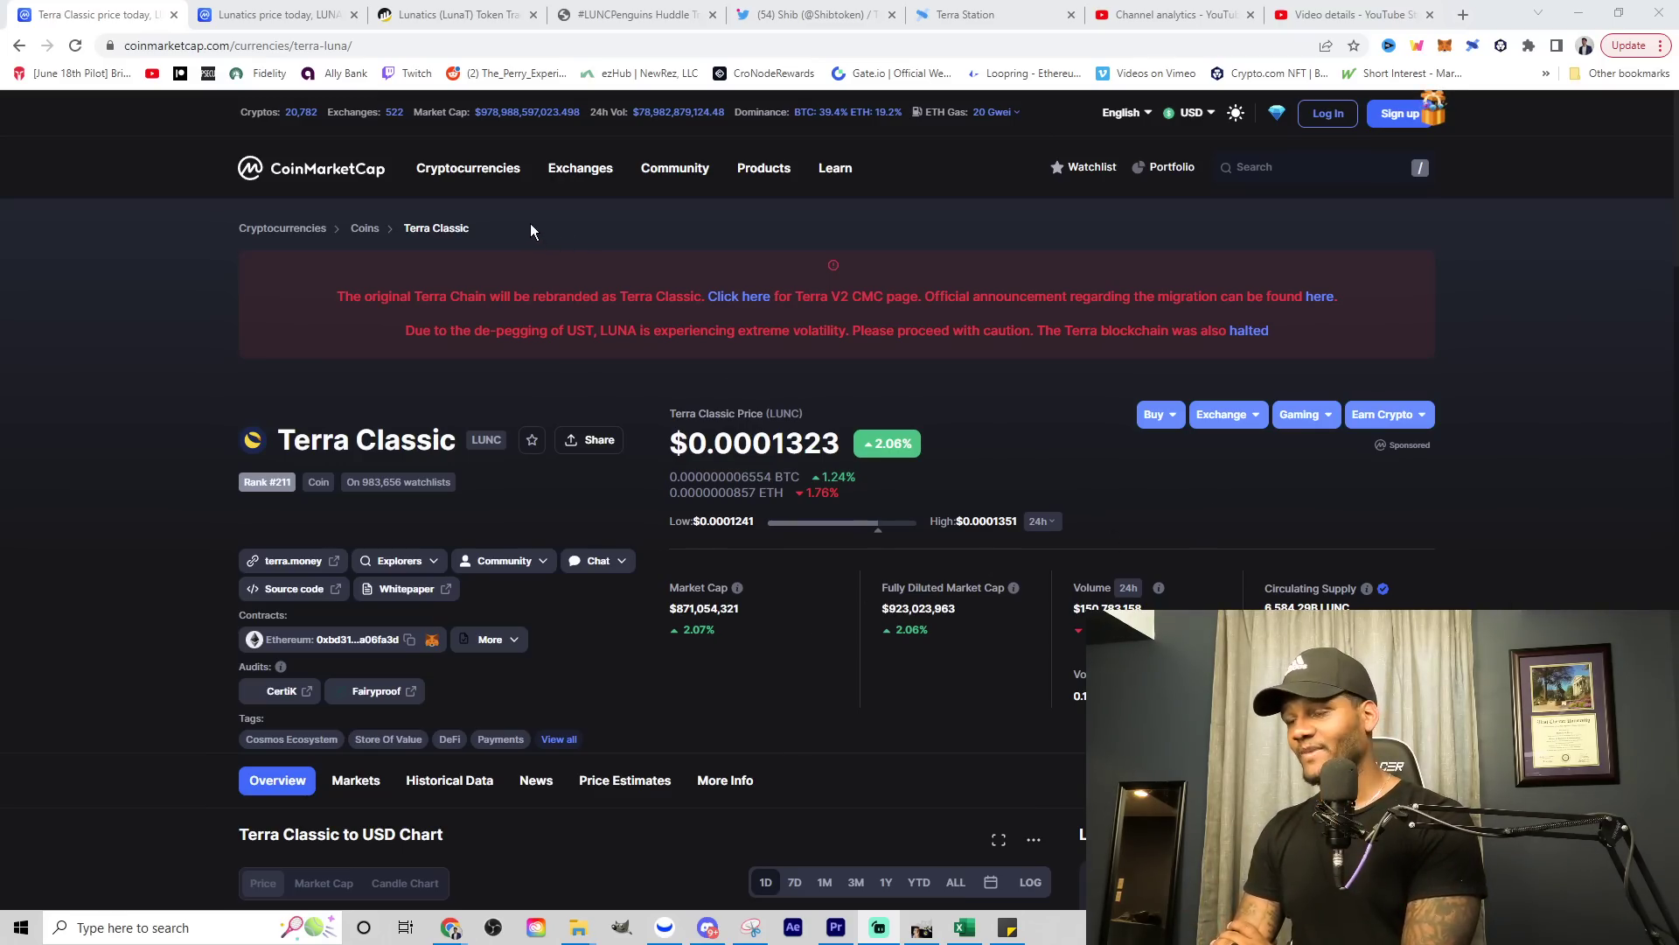
mouse_move(523, 228)
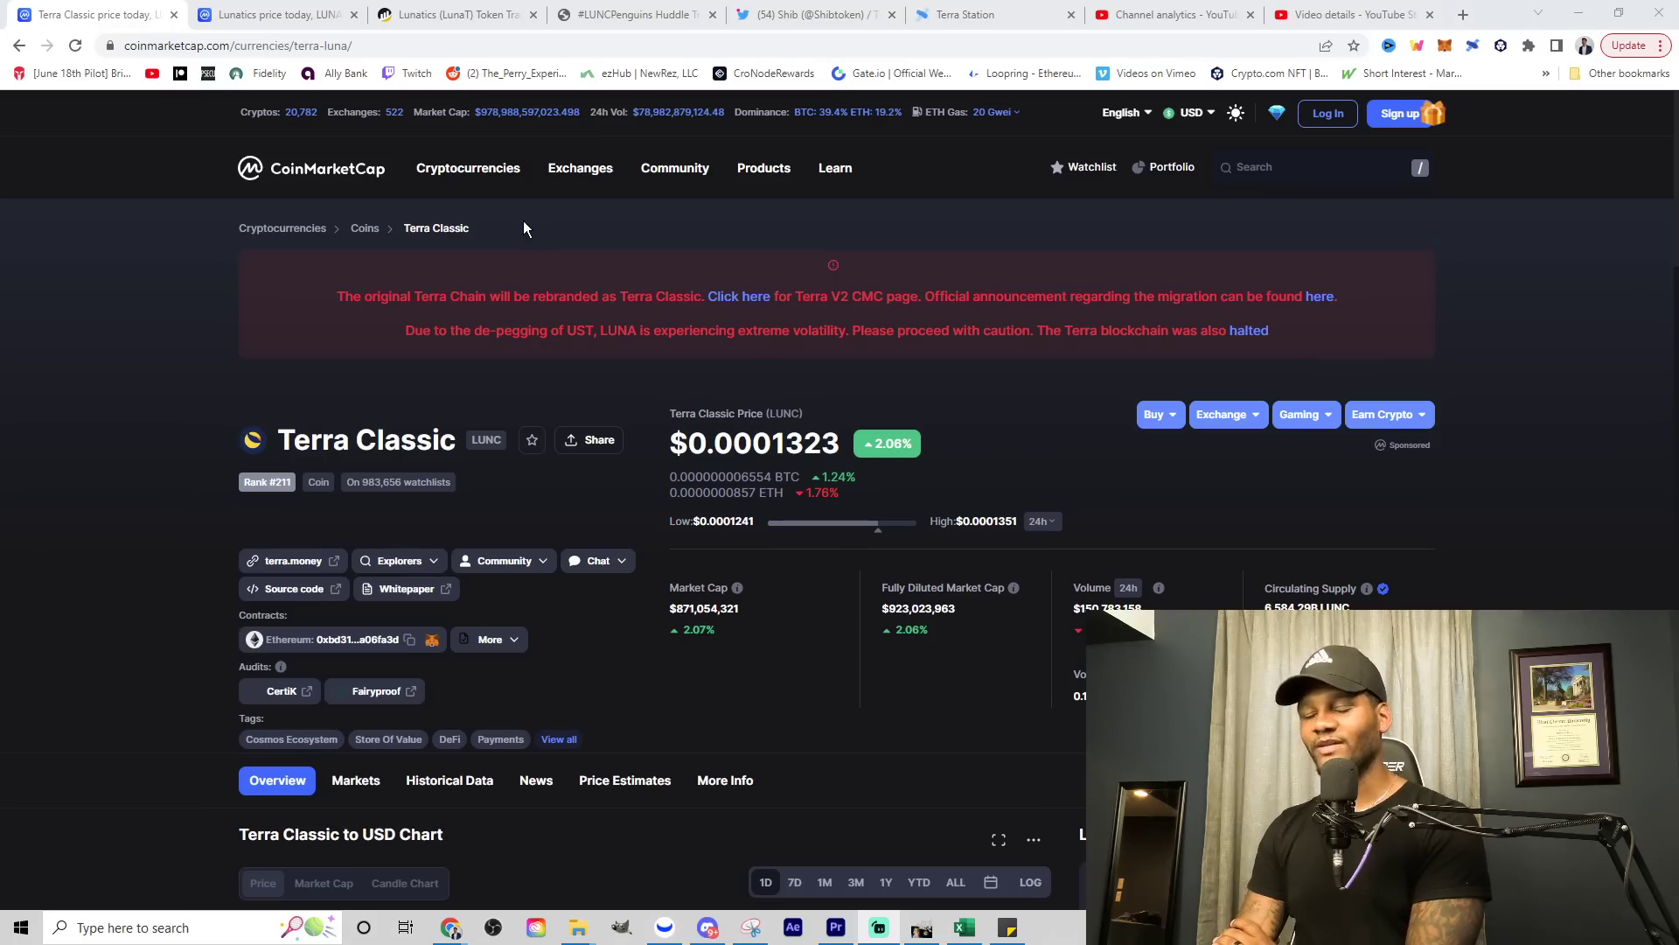